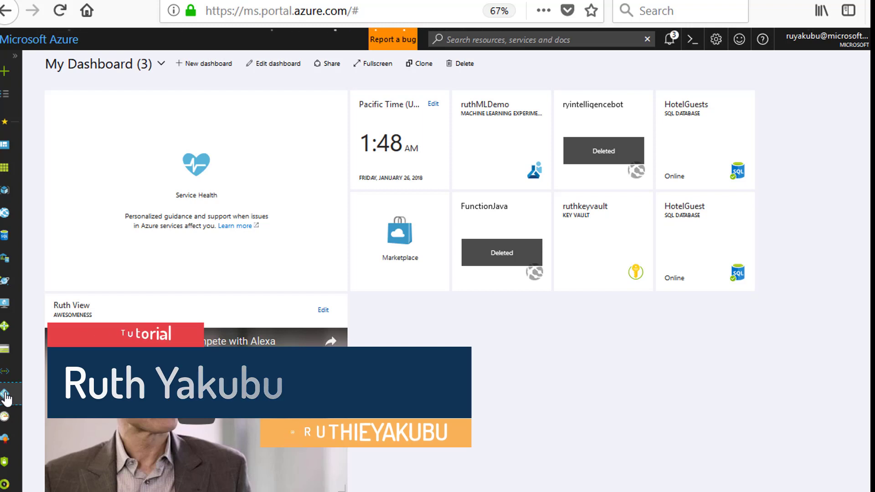
mouse_move(7, 397)
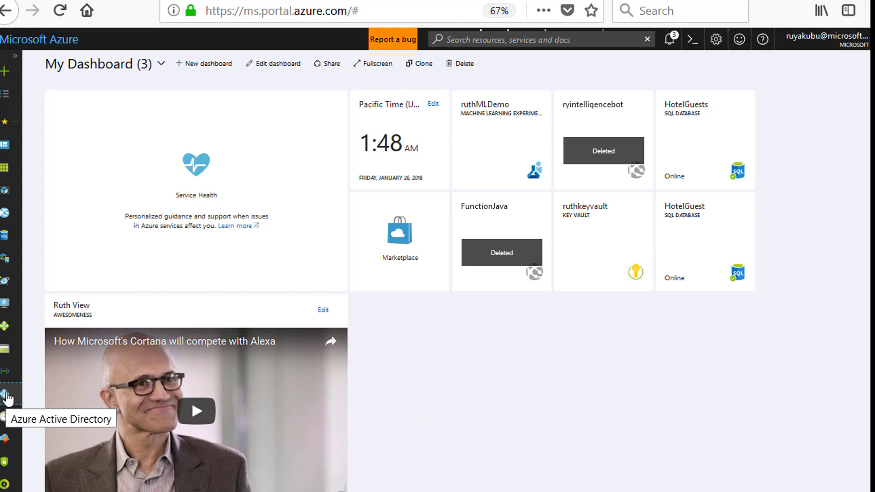
mouse_move(7, 399)
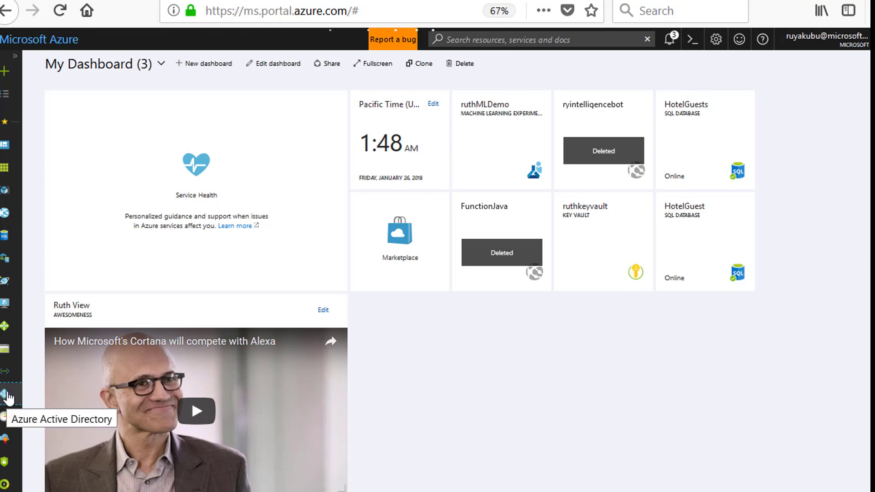
mouse_move(8, 395)
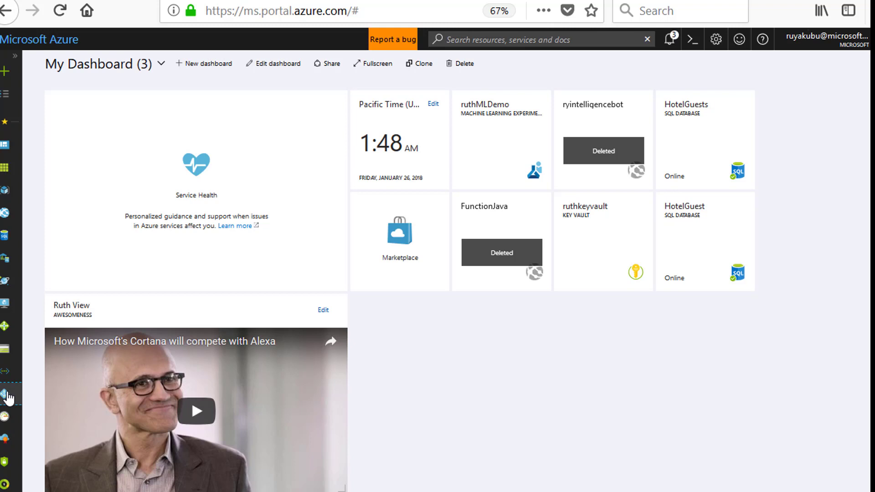
Open App registrations under Azure Active Directory to list the registered apps.
click(8, 395)
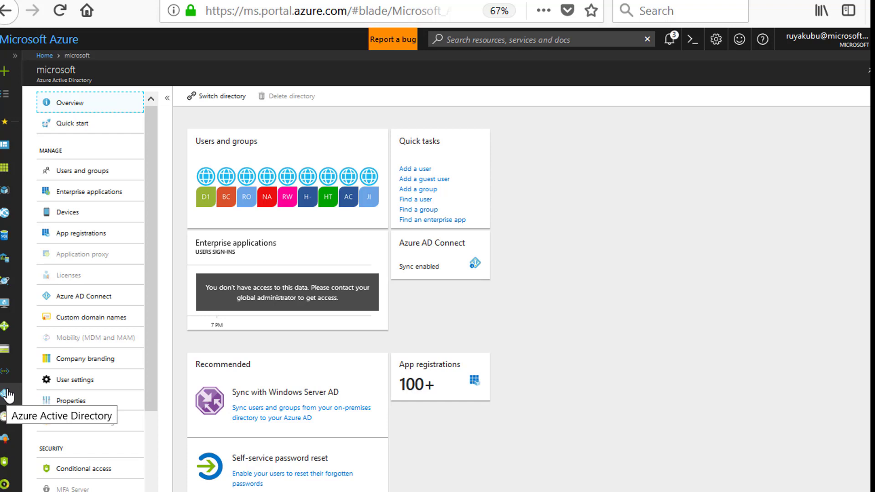
mouse_move(81, 232)
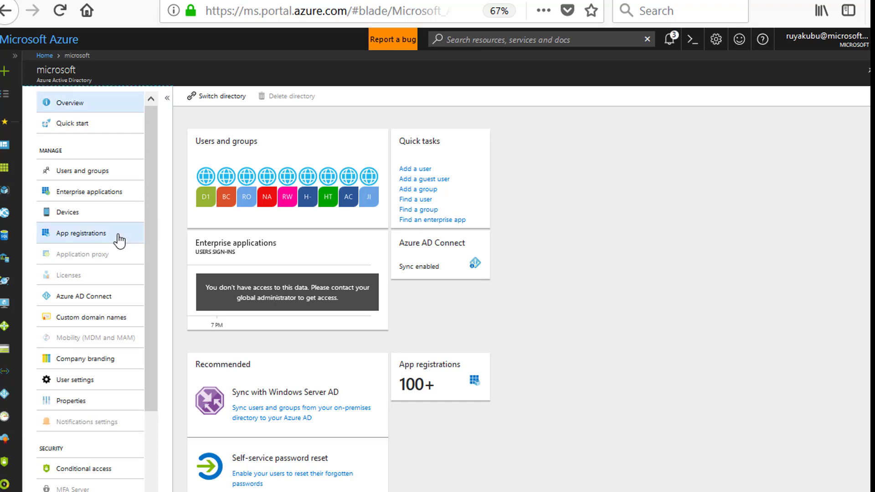
click(81, 233)
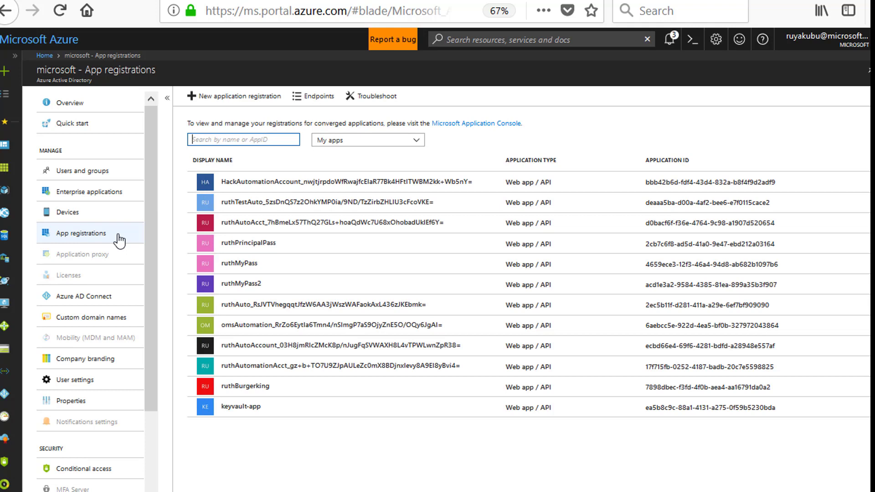
mouse_move(229, 89)
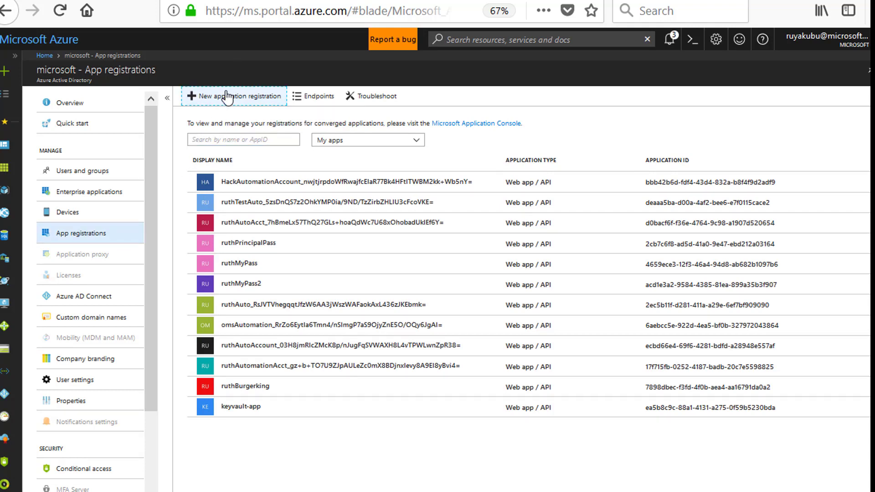
click(233, 96)
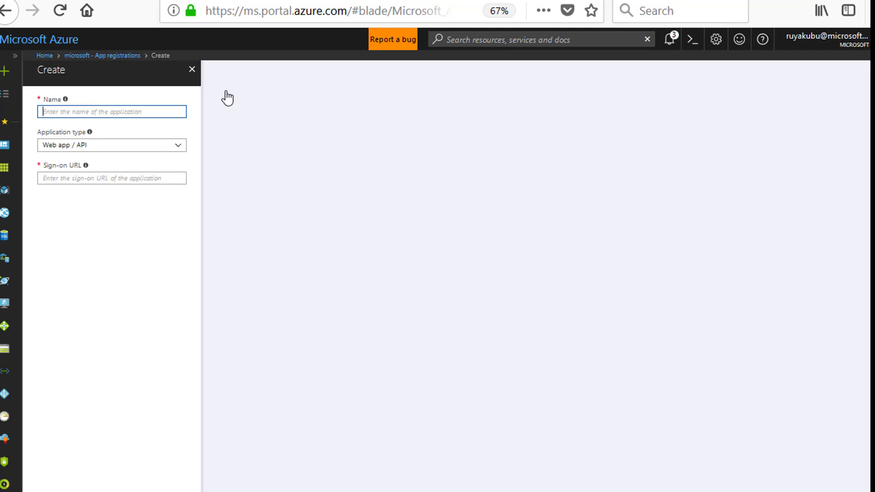
text(demo)
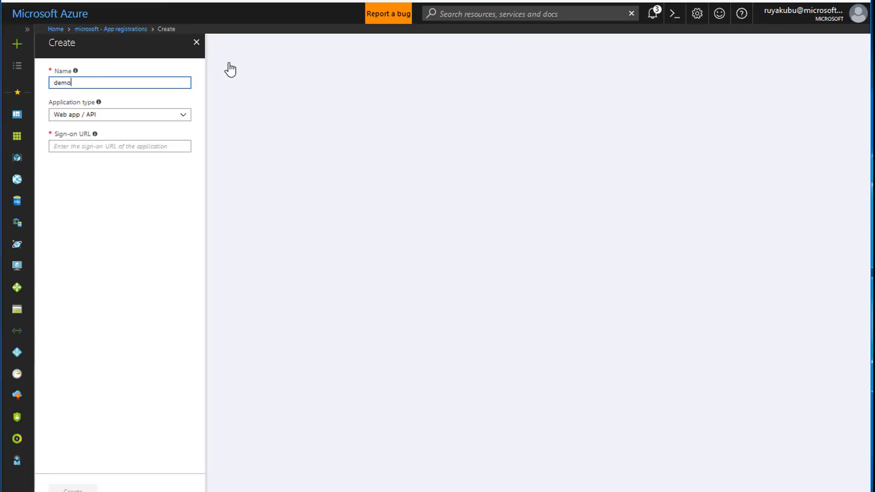
text(-keyvault-app)
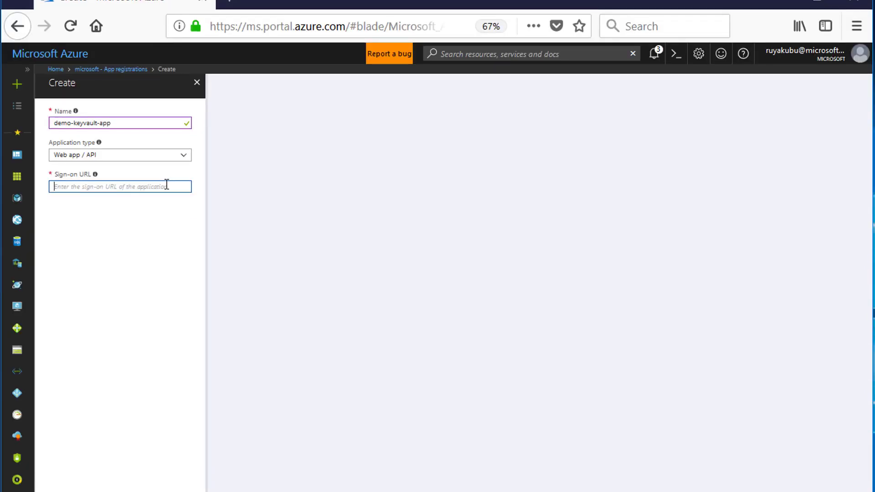
text(http)
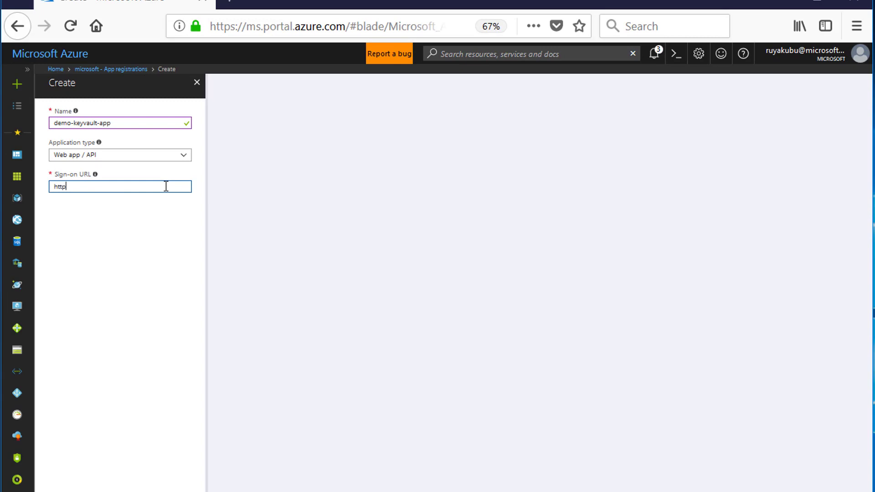
text(s://contoso.com)
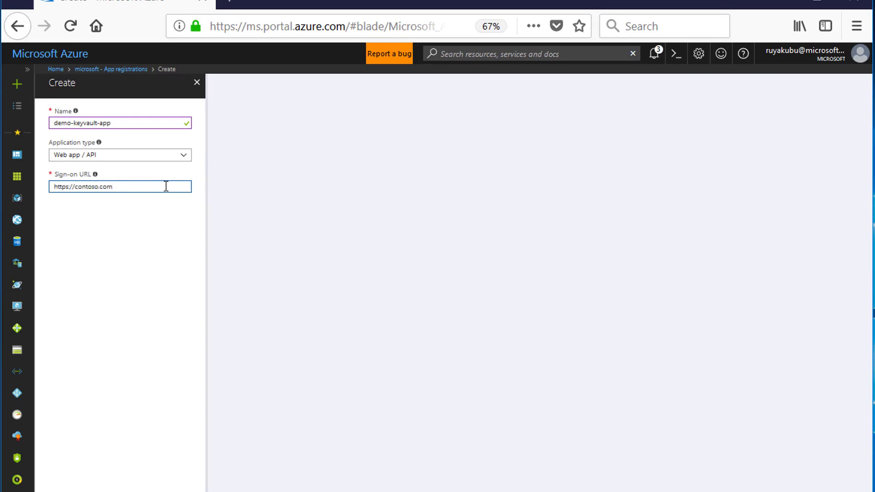
text(/demo-keyvault)
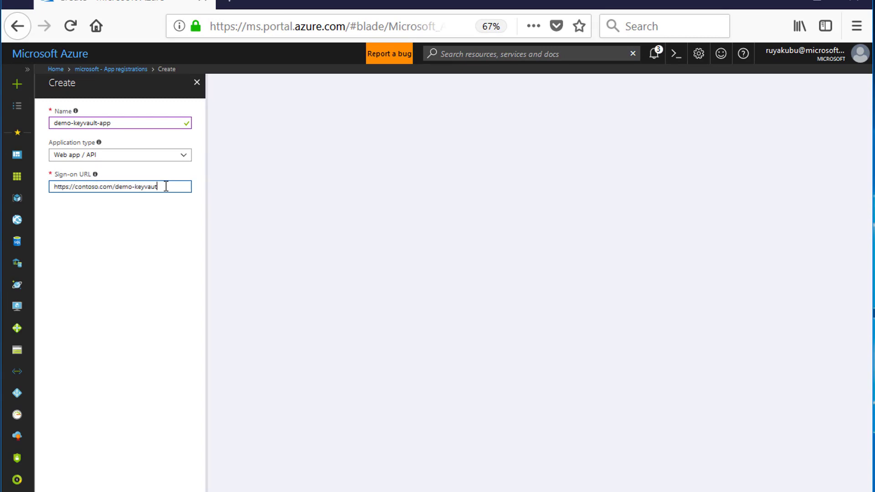
text(-app)
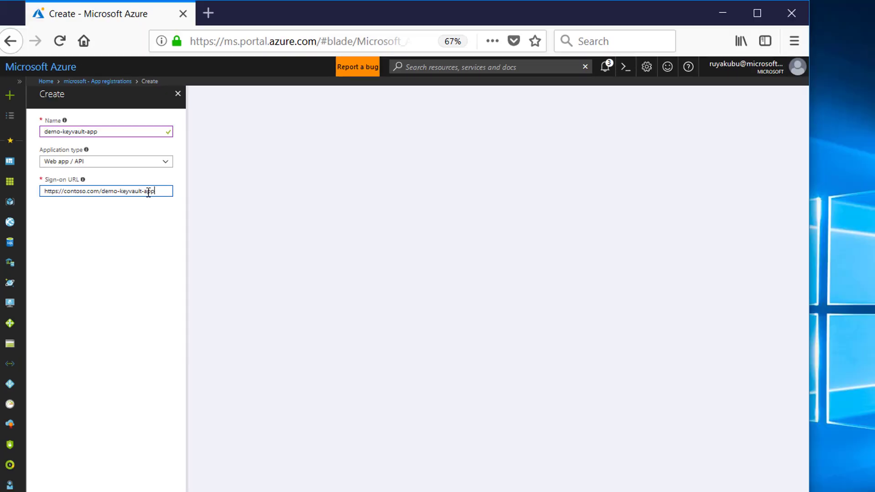
mouse_move(178, 252)
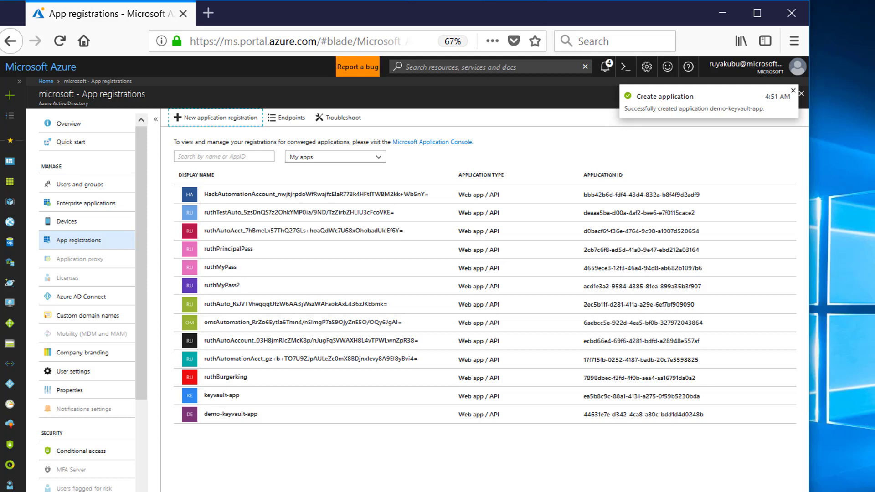
Dismiss the creation notification and open the demo-keyvault-app registration details.
click(792, 92)
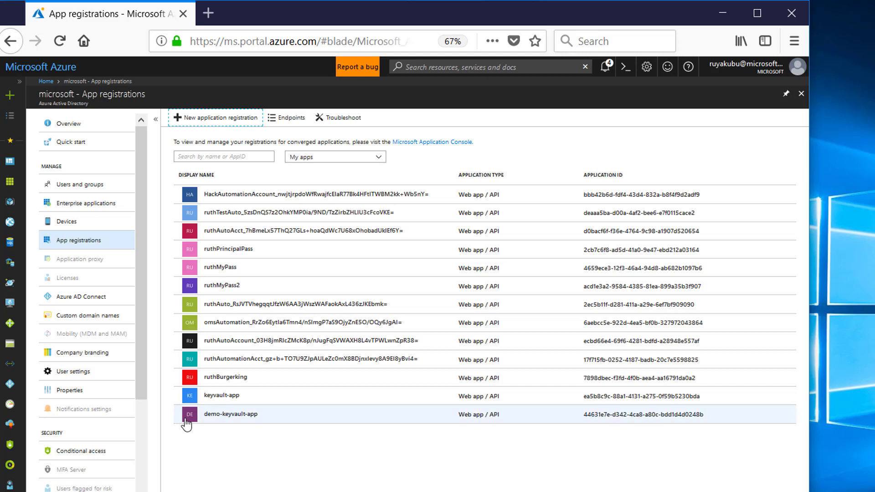
click(232, 414)
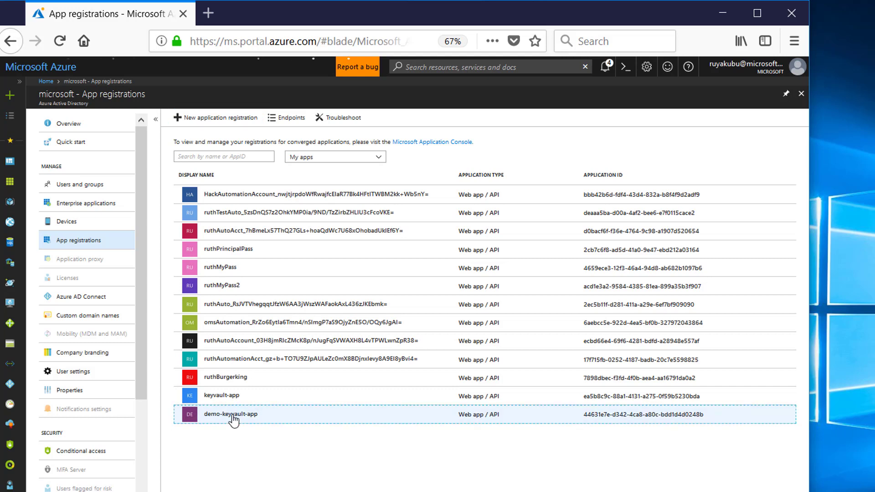
click(231, 414)
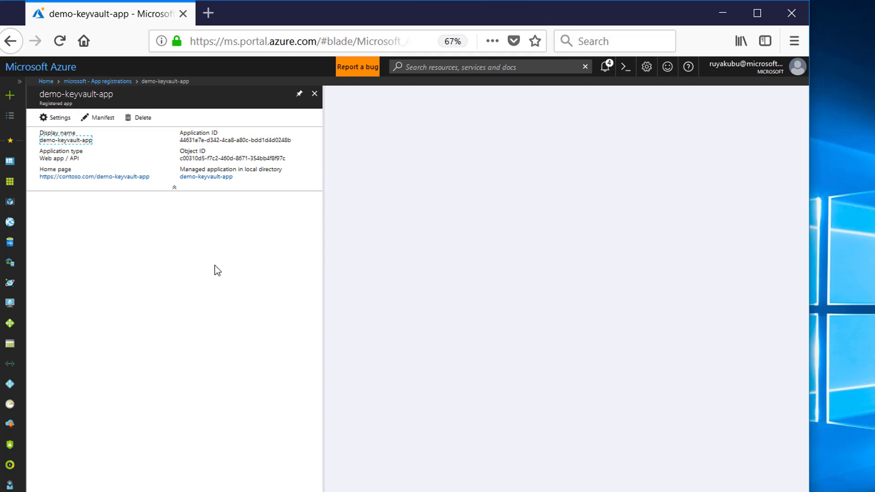
mouse_move(297, 139)
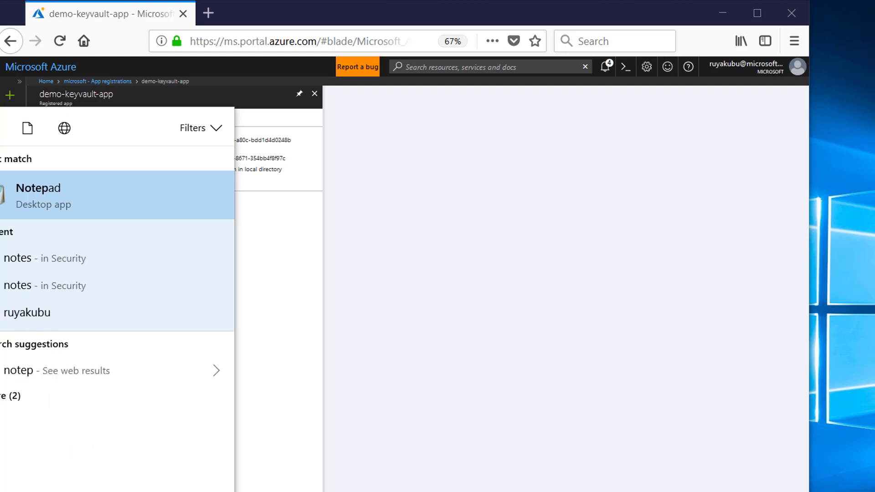
Paste application ID 44631e7e-d342-4ca8-a80c-bdd1d4d0248b into a new Notepad, then minimize it.
click(38, 194)
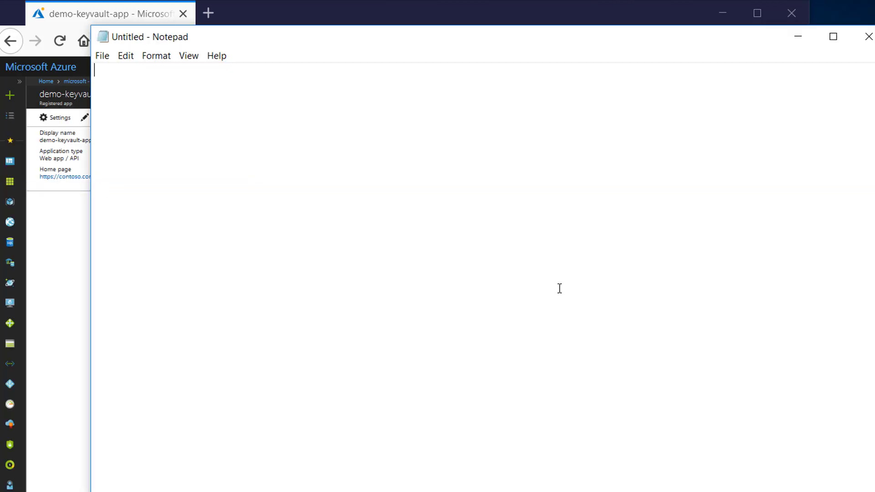
mouse_move(618, 266)
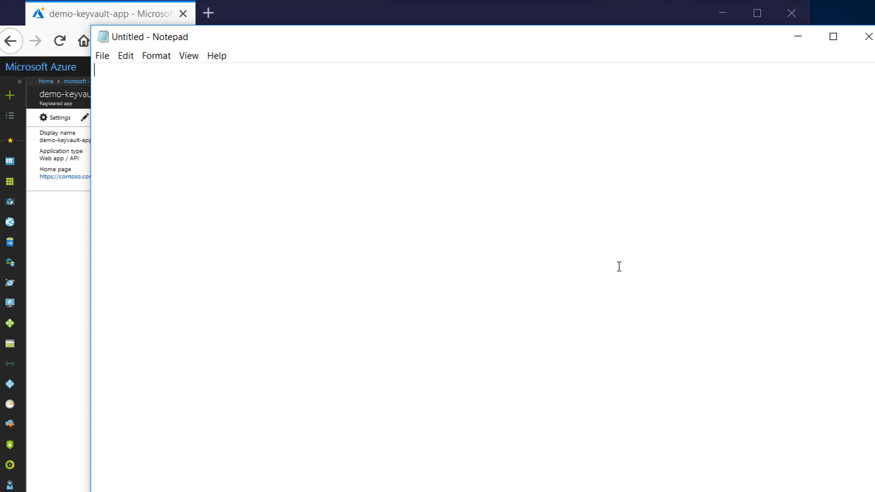
text(44631e7e-d342-4ca8-a80c-bdd1d4d0248b)
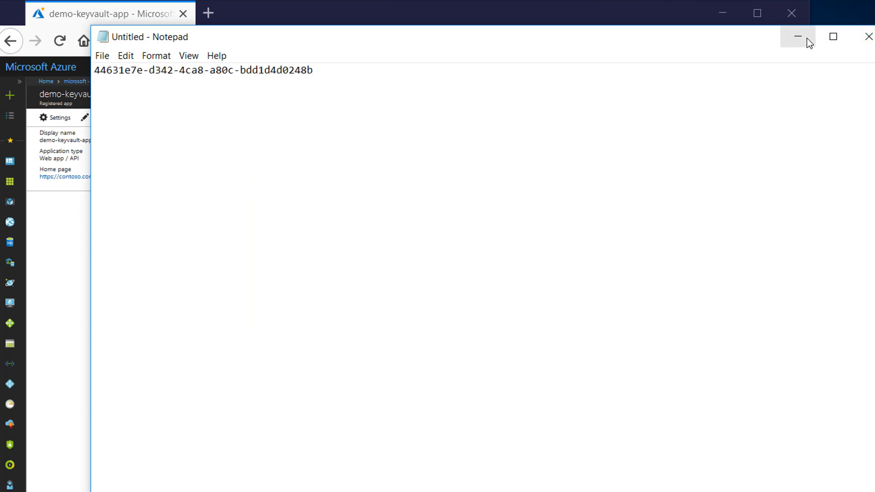
click(797, 36)
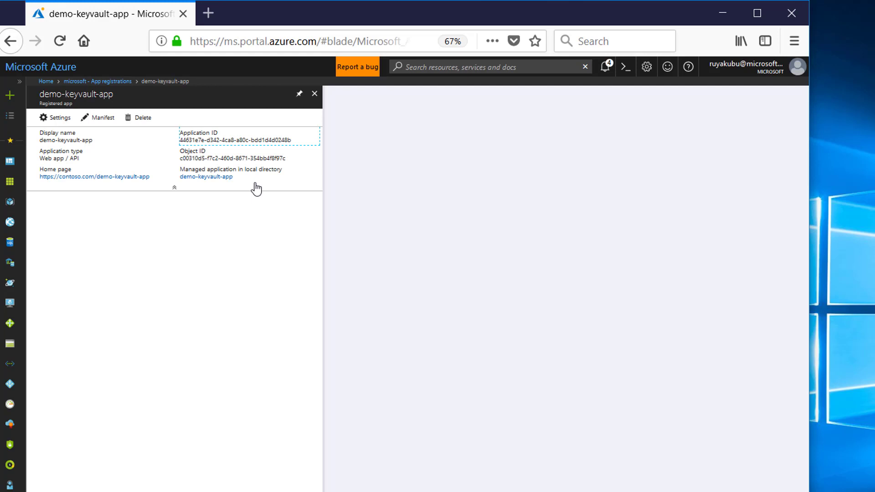
mouse_move(328, 154)
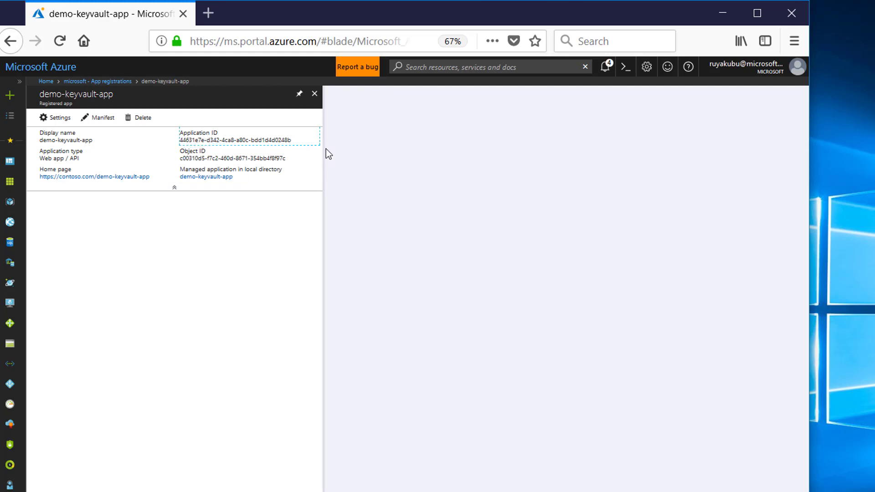
mouse_move(405, 262)
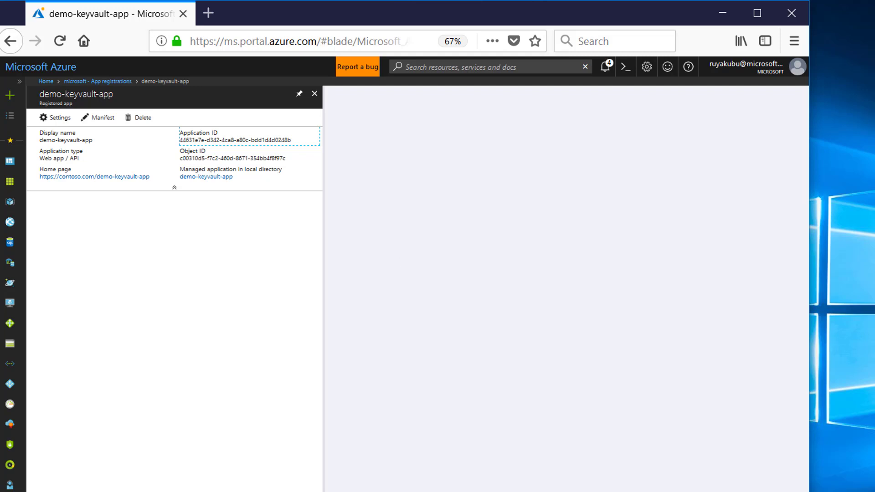
mouse_move(55, 117)
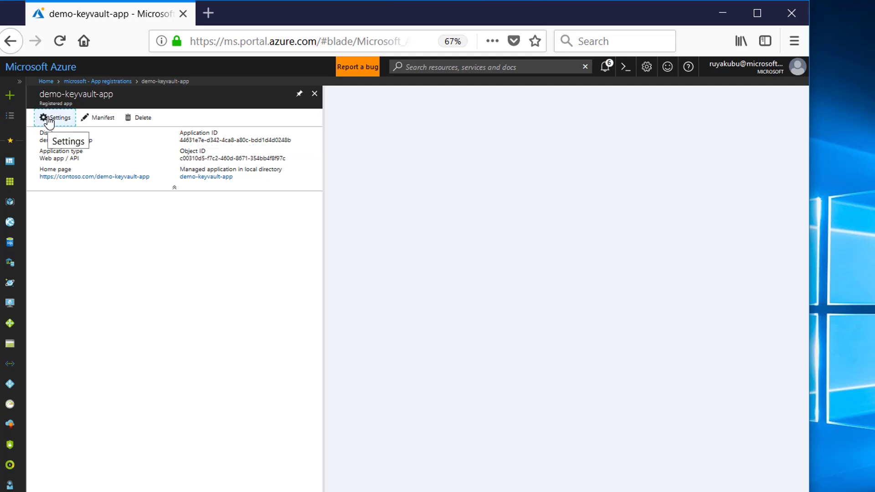
Open demo-keyvault-app's Settings to reach its Keys page.
click(54, 117)
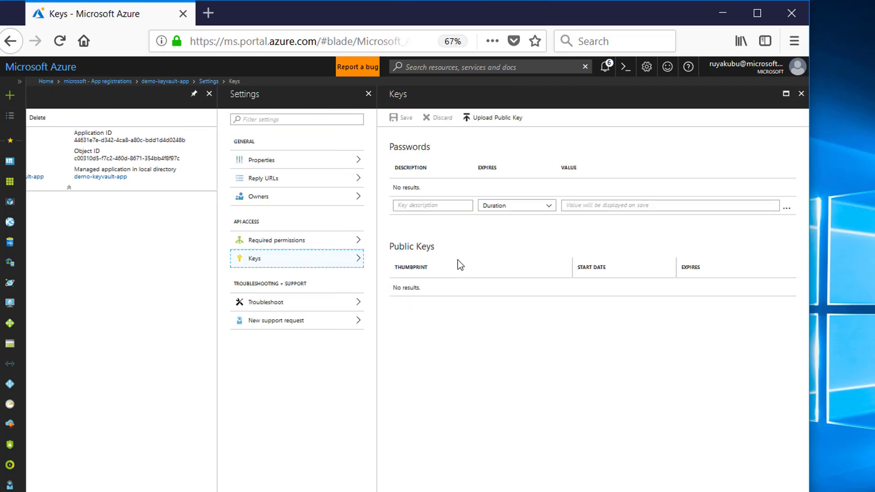
Add and save a password described 'initial key' that expires in 1 year.
click(432, 206)
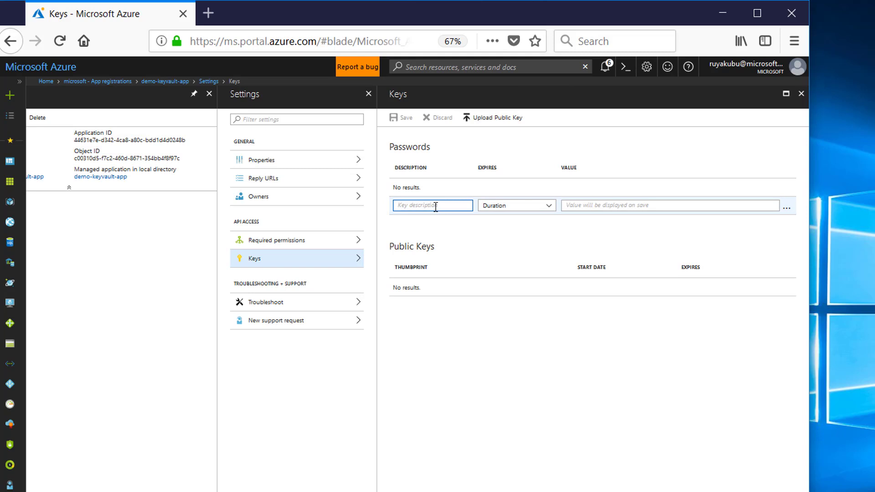
text(in)
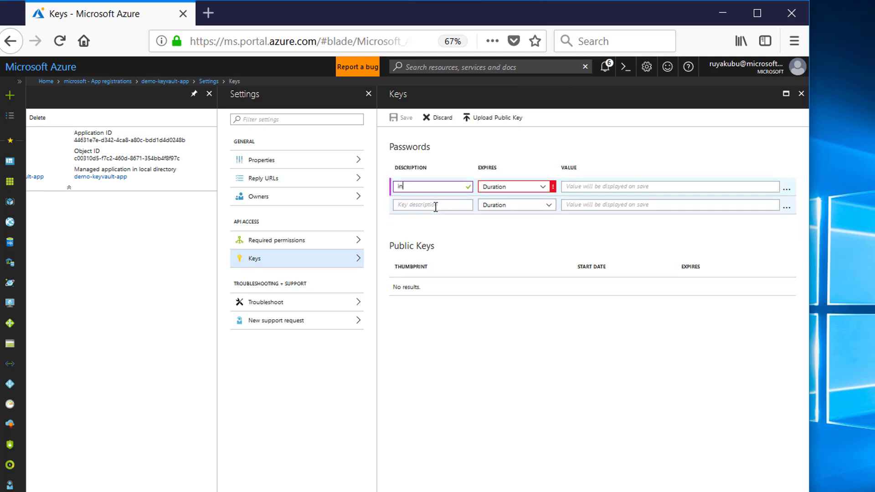
text(itial key)
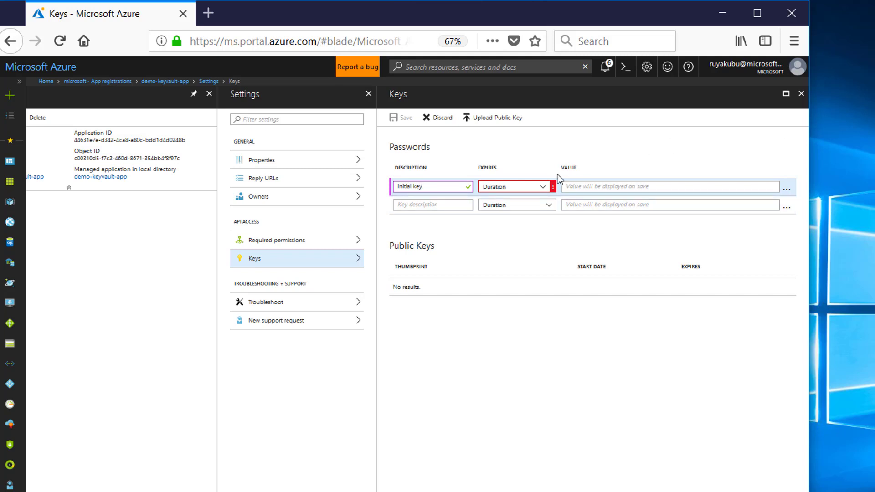
click(512, 186)
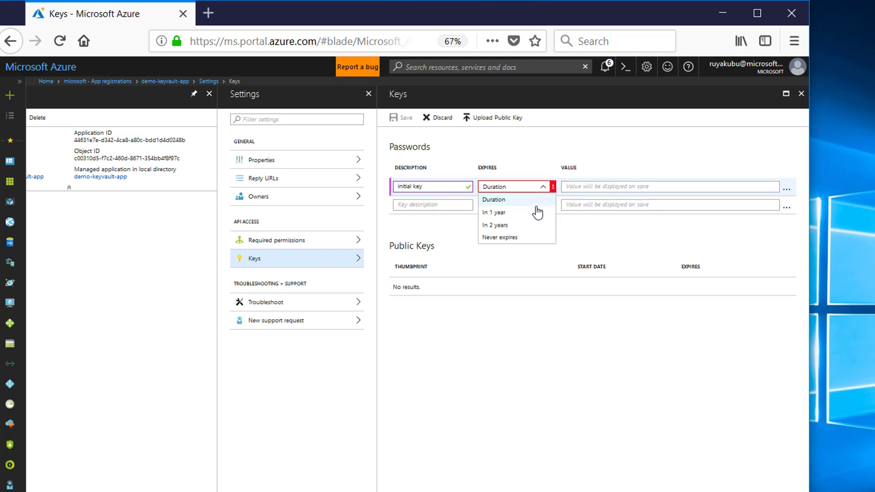
click(492, 212)
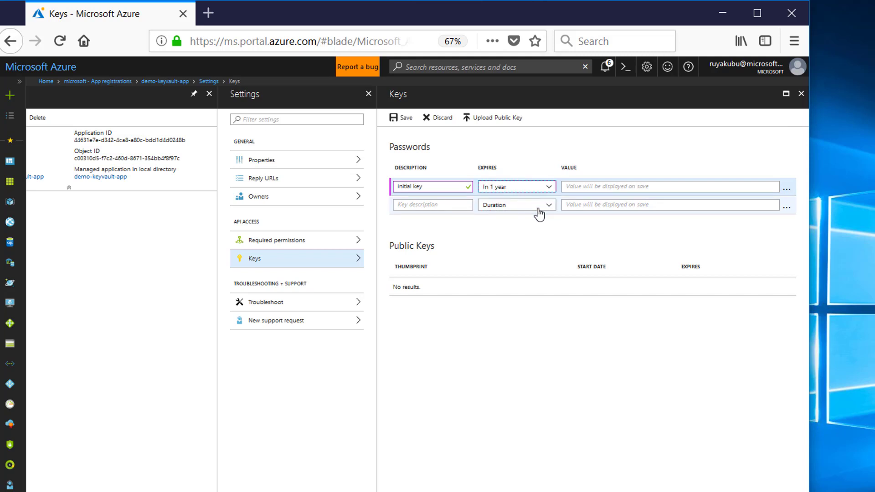
click(400, 117)
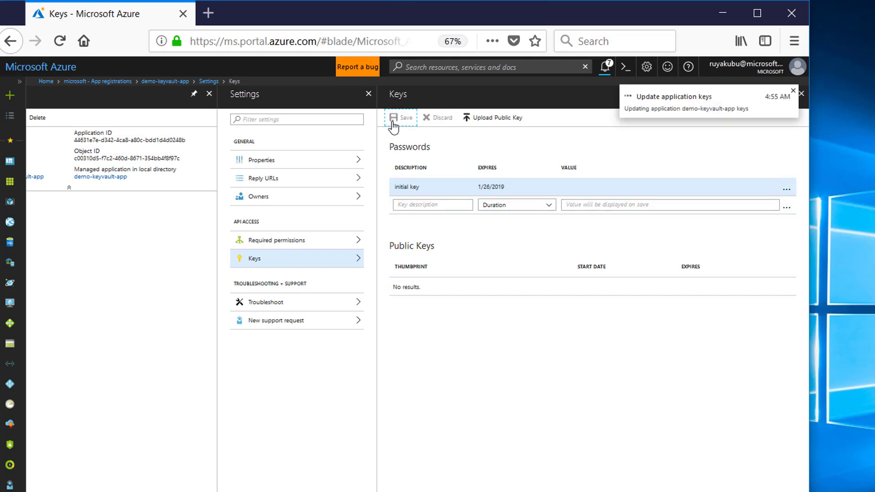
click(401, 117)
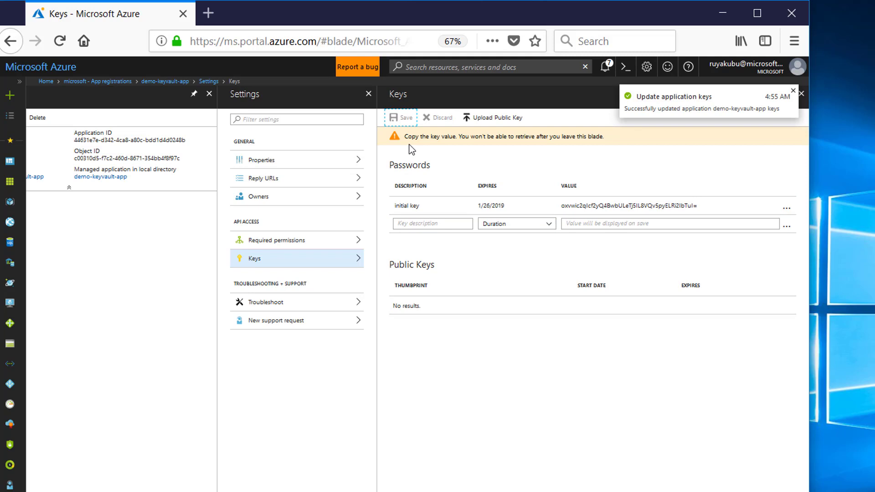
mouse_move(695, 205)
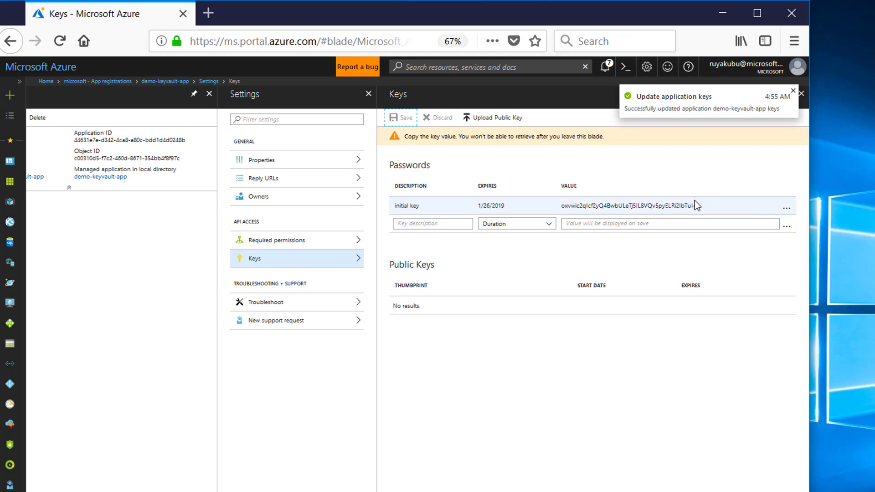
mouse_move(796, 214)
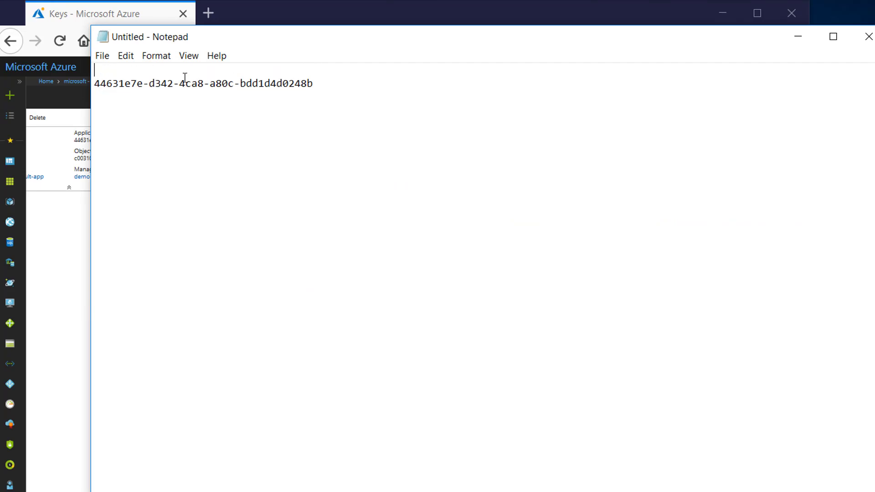
Label the notes 'App ID' and 'App Key', paste the key value, and minimize Notepad.
text(A)
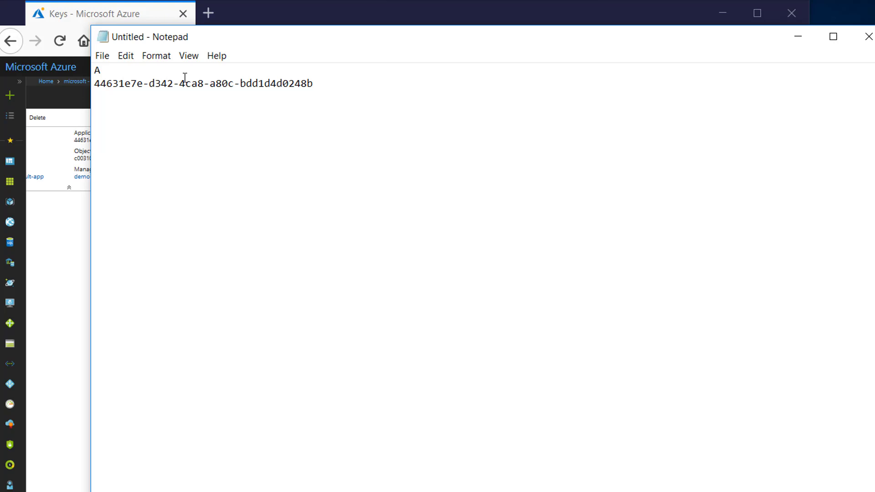
text(p)
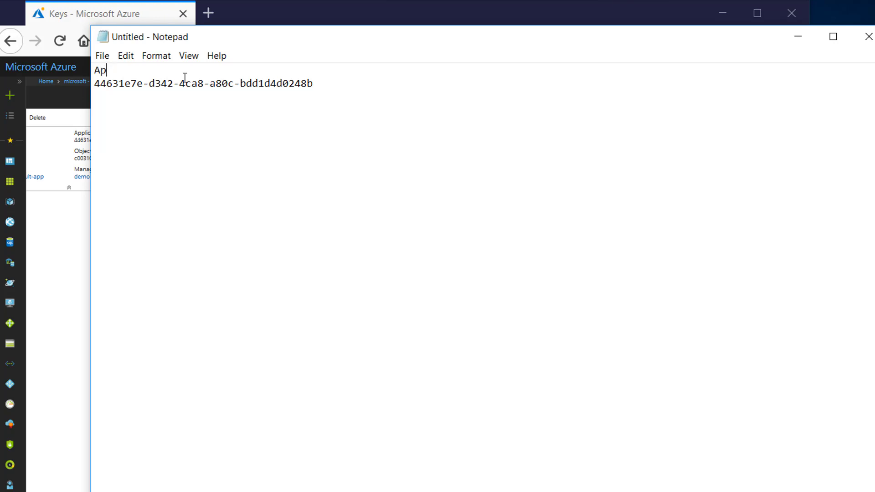
text(p ID)
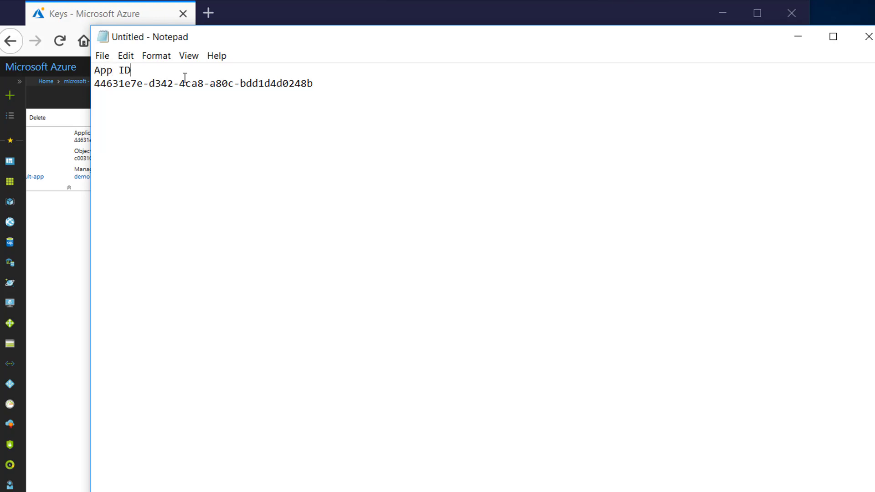
click(313, 82)
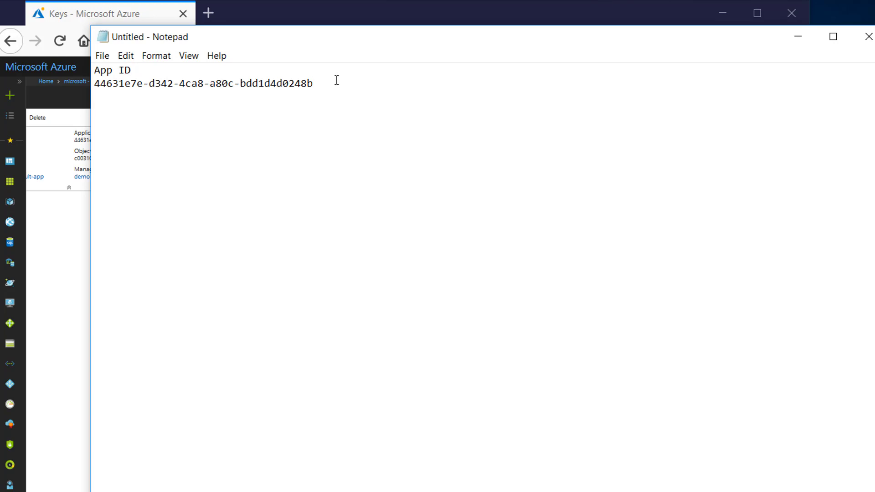
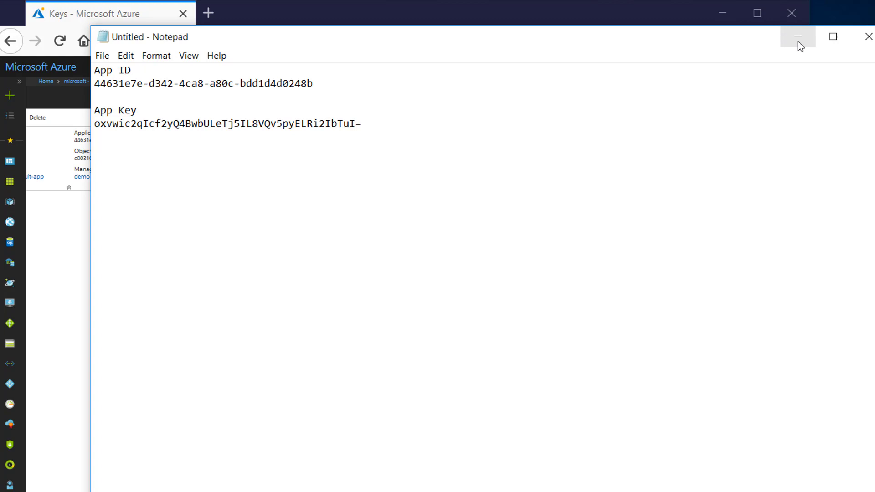
click(796, 36)
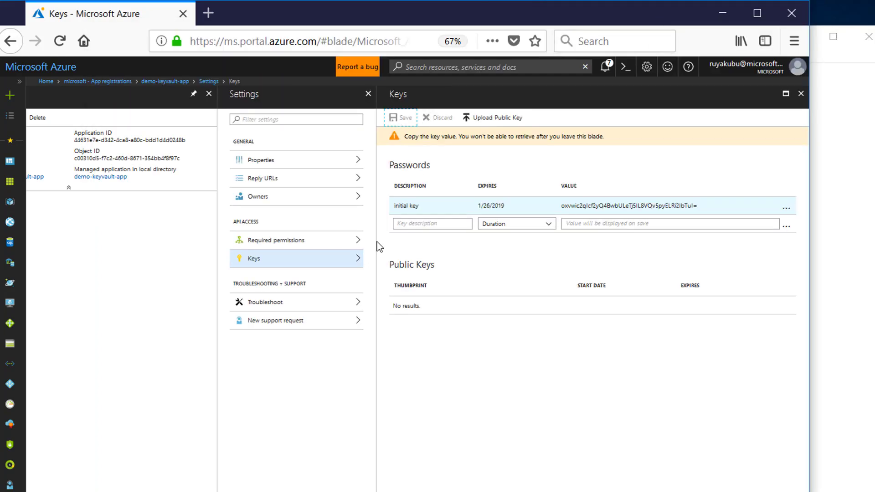
Recheck the saved password, then close the Keys, Settings and demo-keyvault-app blades.
click(800, 94)
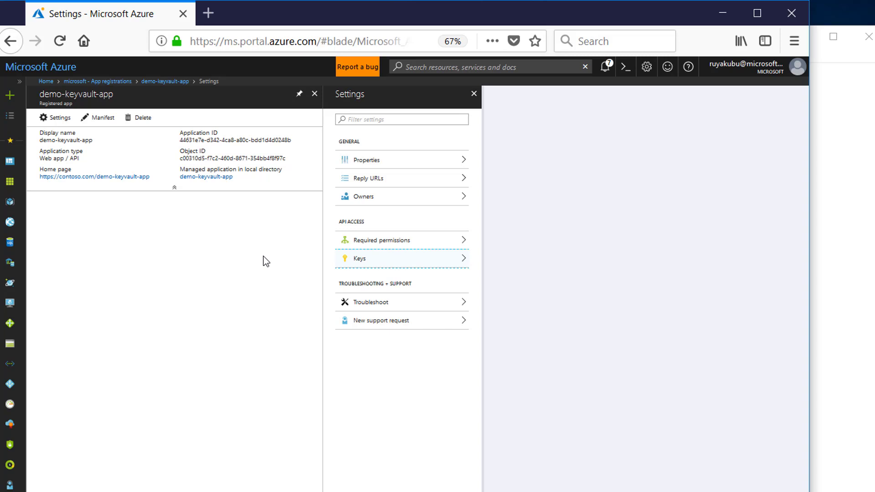
mouse_move(348, 259)
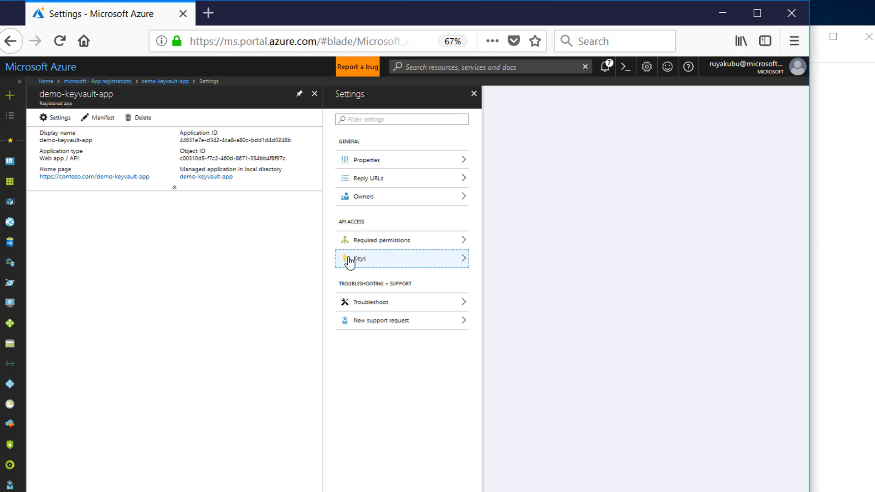
click(363, 259)
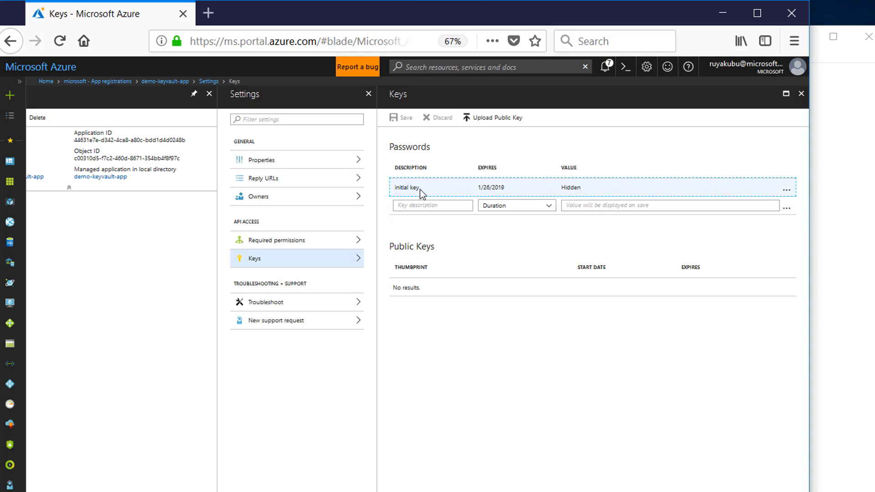
mouse_move(593, 192)
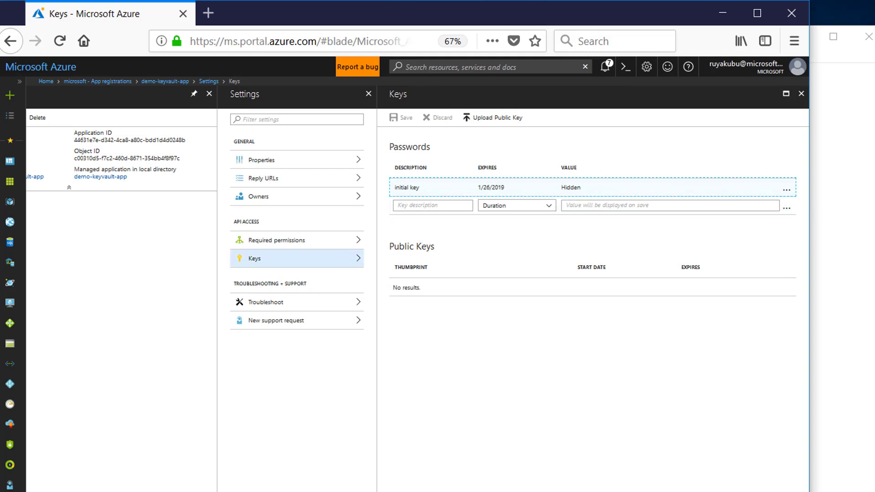
mouse_move(802, 94)
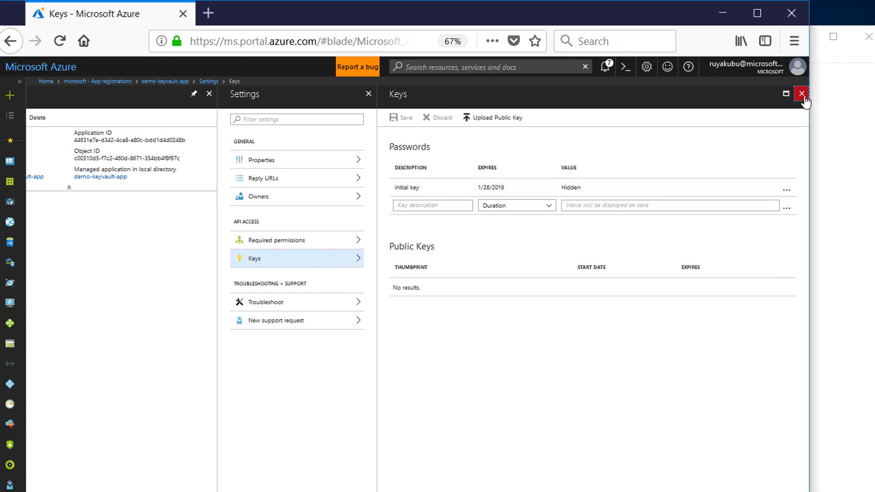
click(800, 94)
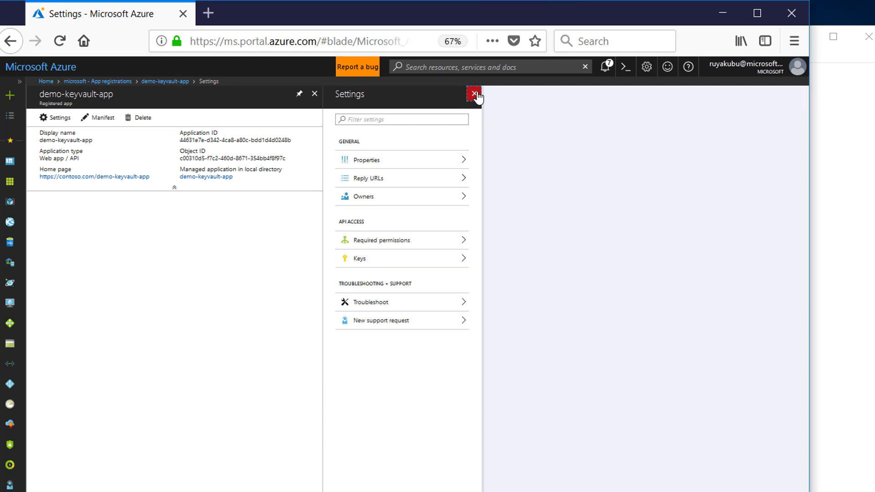
click(474, 94)
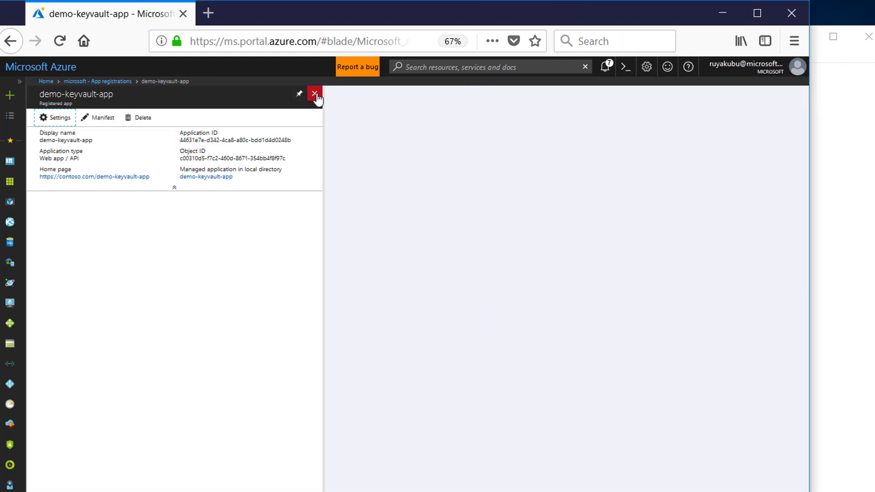
click(315, 94)
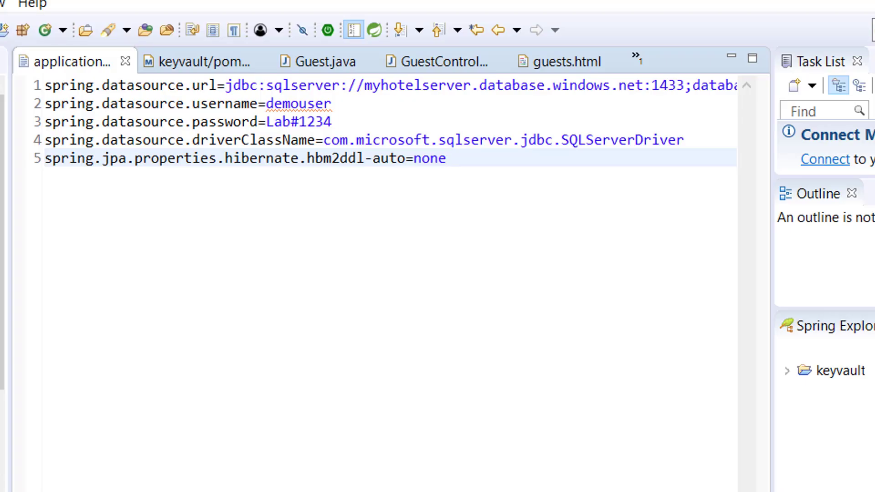
Replace application.properties' datasource settings with the Key Vault properties and save.
click(446, 158)
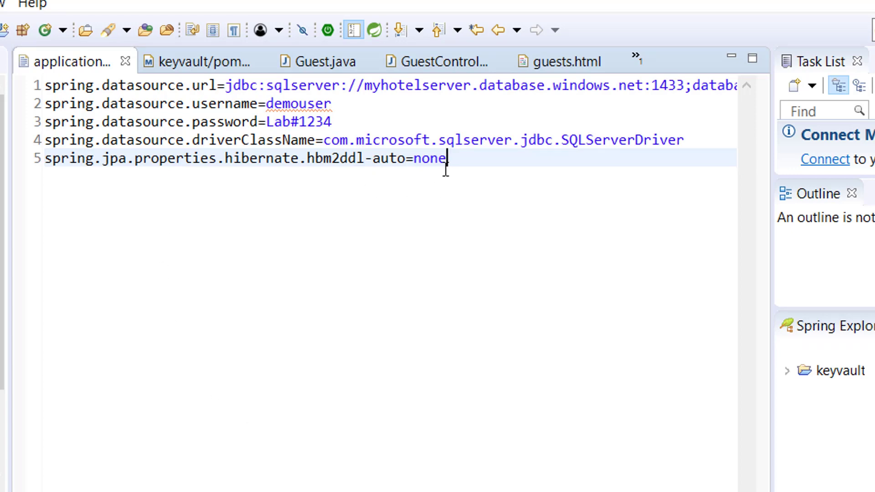
key(ctrl+a)
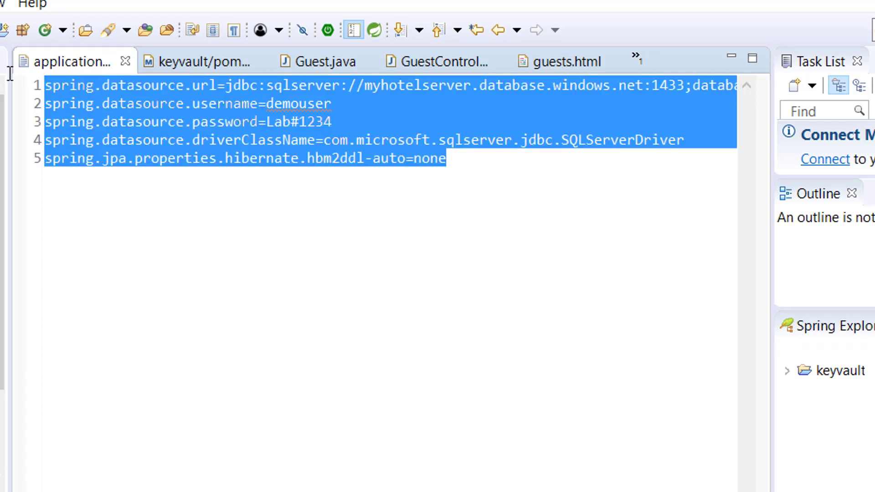
key(Delete)
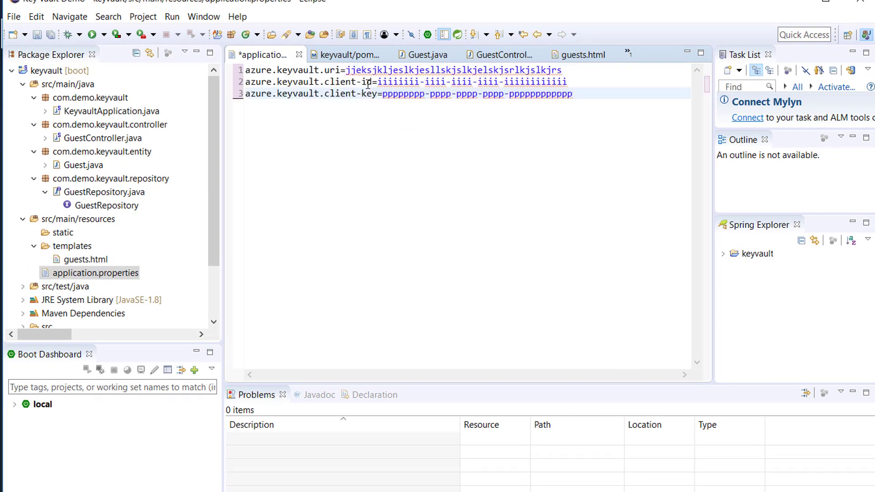
key(ctrl+s)
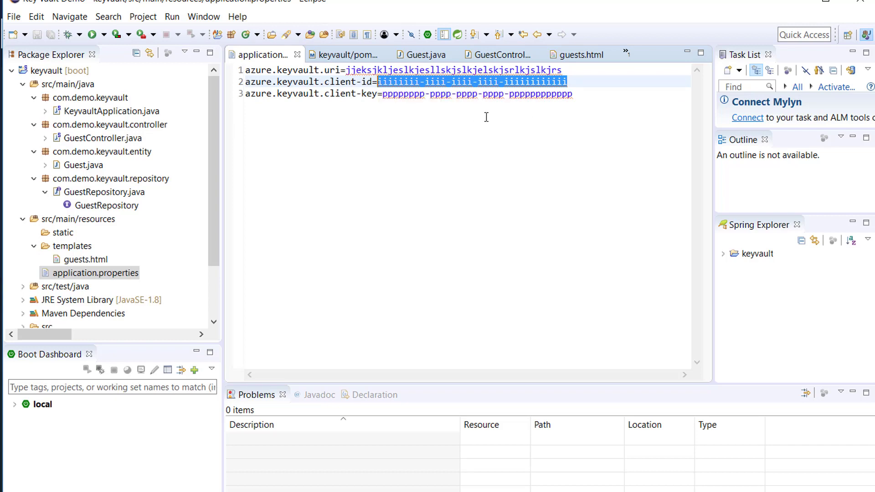
Clear the placeholder client-id and client-key values.
key(Delete)
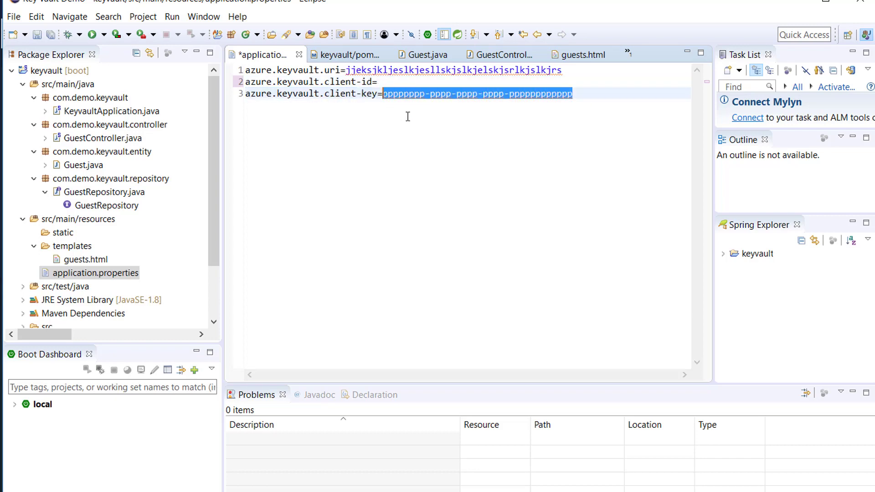
key(Delete)
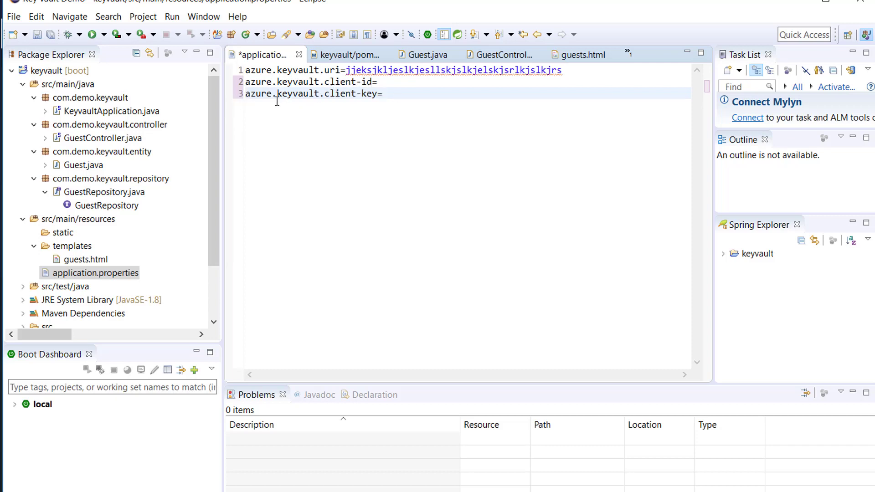
click(383, 93)
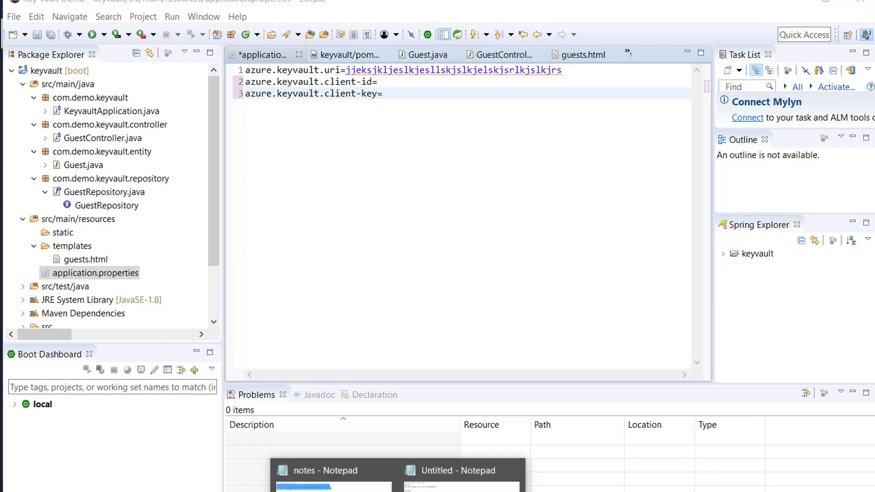
Set client-id to 44631e7e-d342-4ca8-a80c-bdd1d4d0248b from the Notepad App ID and save.
click(450, 470)
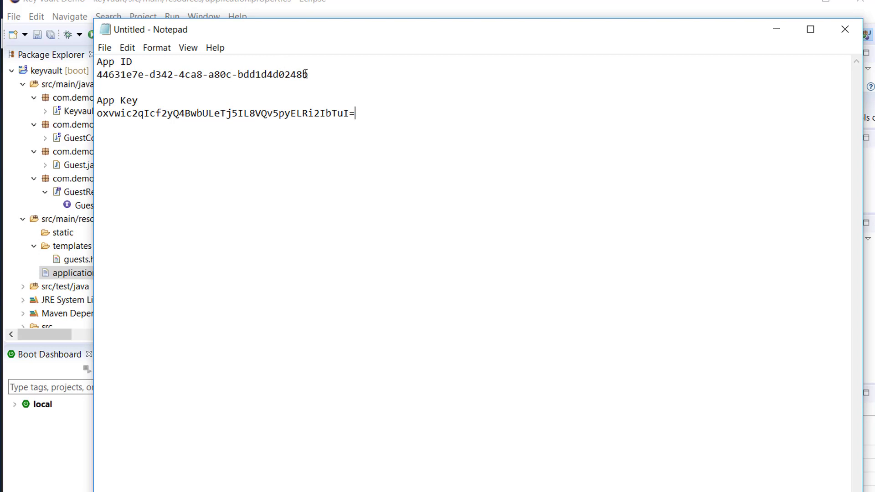
drag(151, 75, 308, 74)
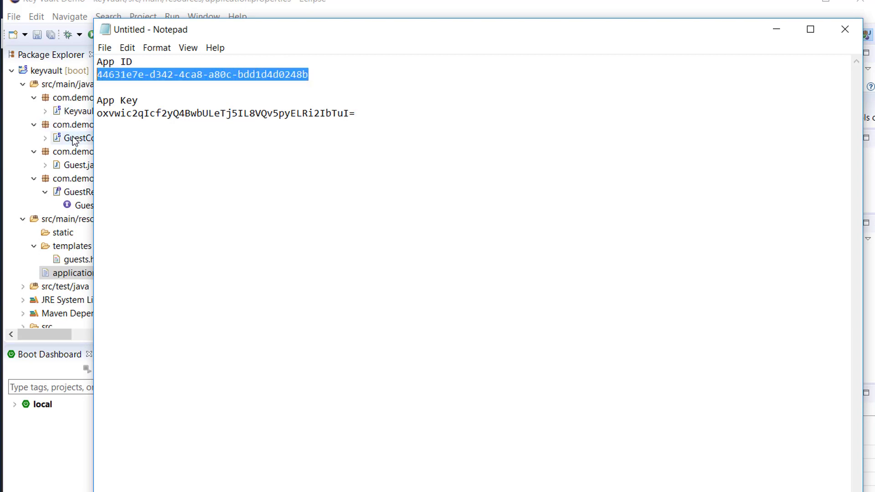
mouse_move(774, 29)
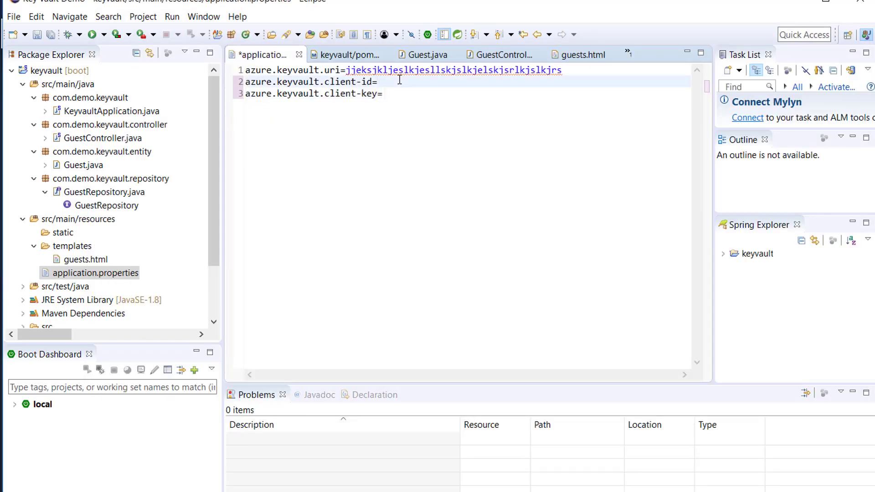
text(44631e7e-d342-4ca8-a80c-bdd1d4d0248b)
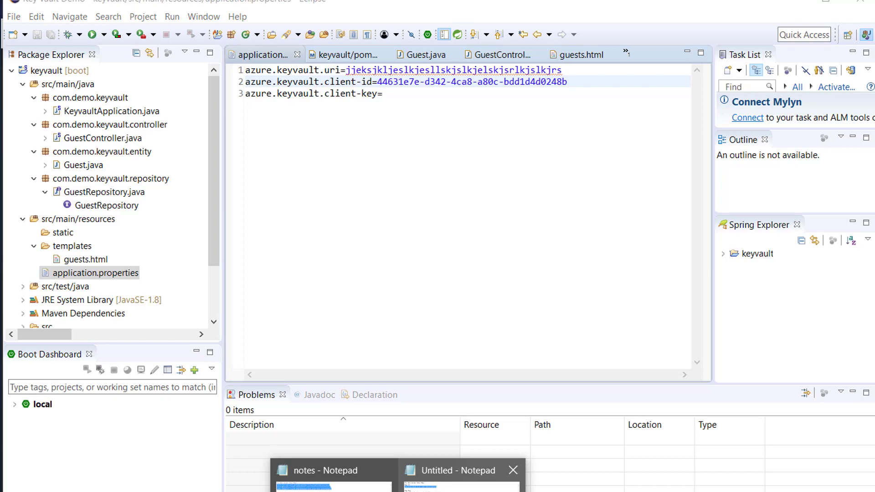
click(450, 471)
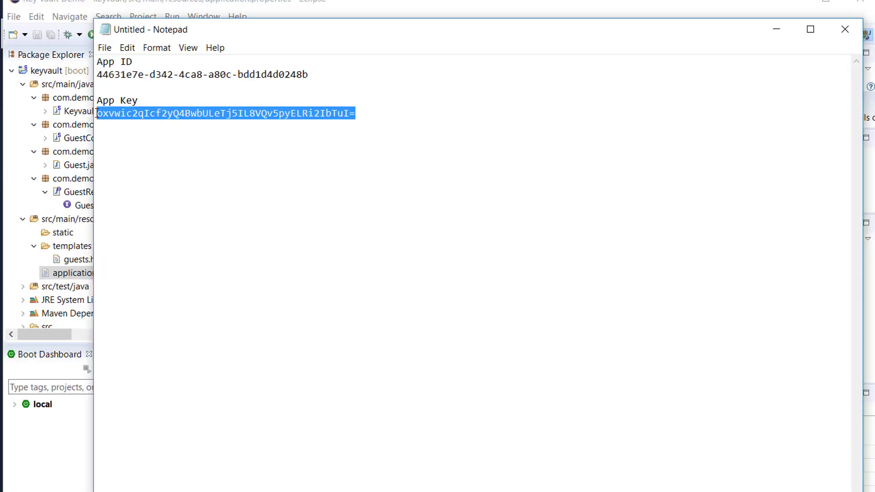
mouse_move(317, 179)
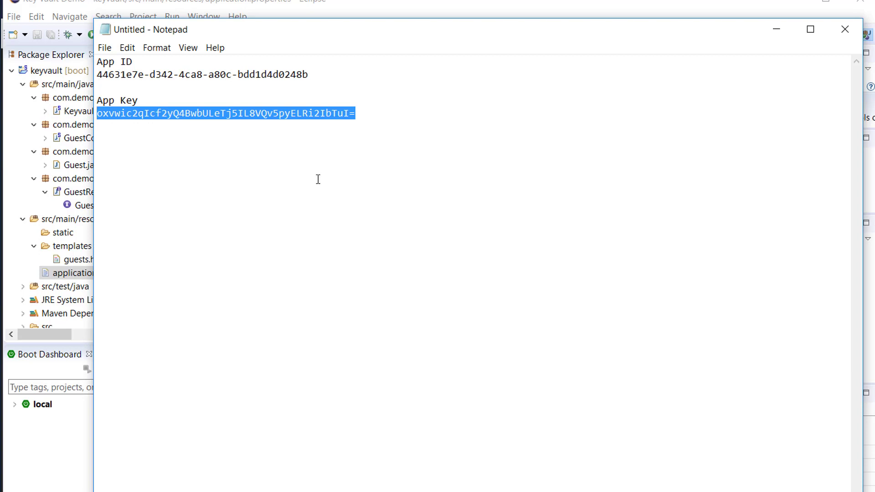
mouse_move(775, 29)
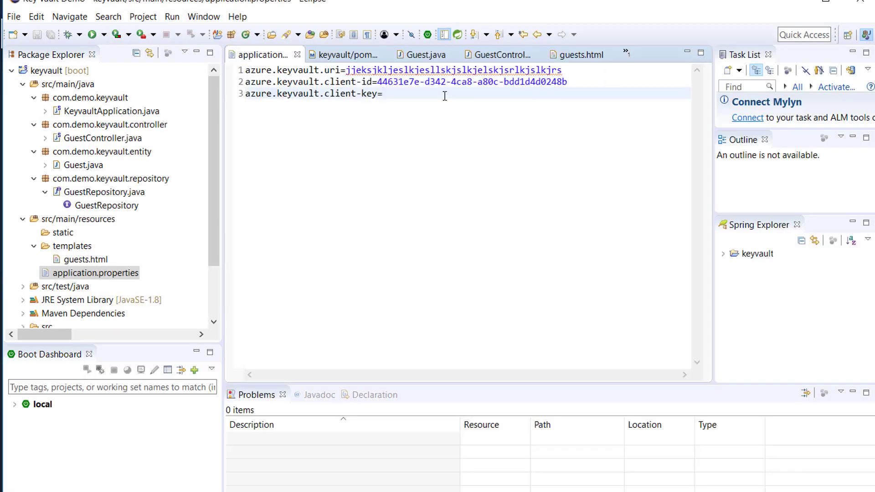
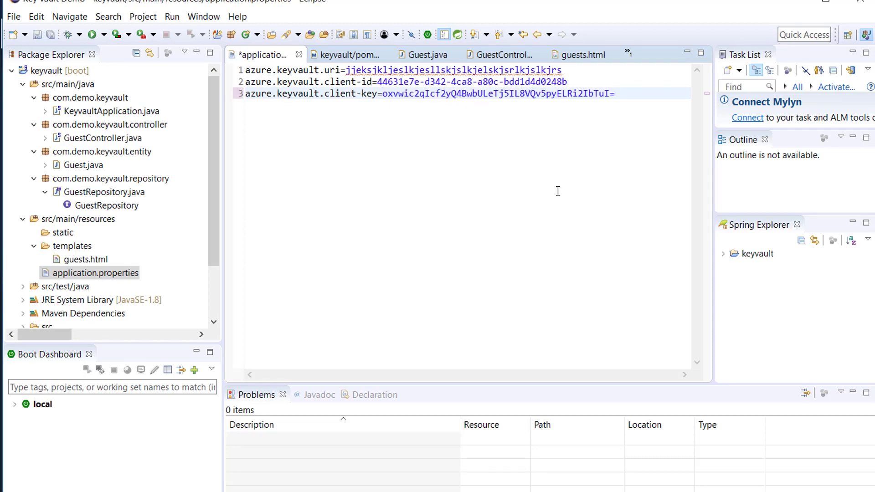
click(614, 92)
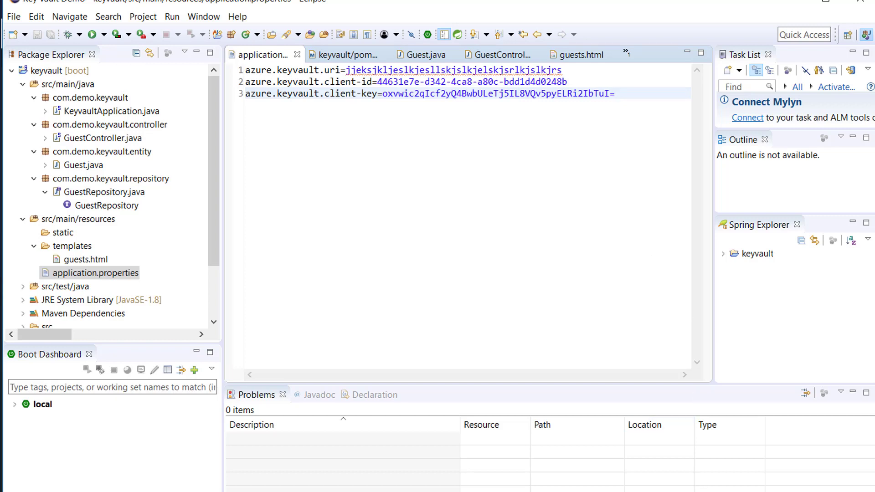
Save application.properties with its Key Vault uri, client-id and client-key values.
click(614, 93)
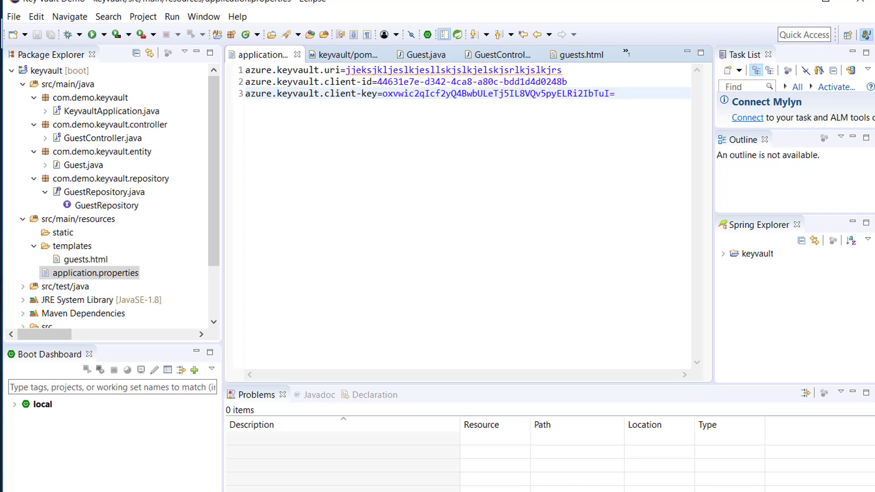
click(614, 93)
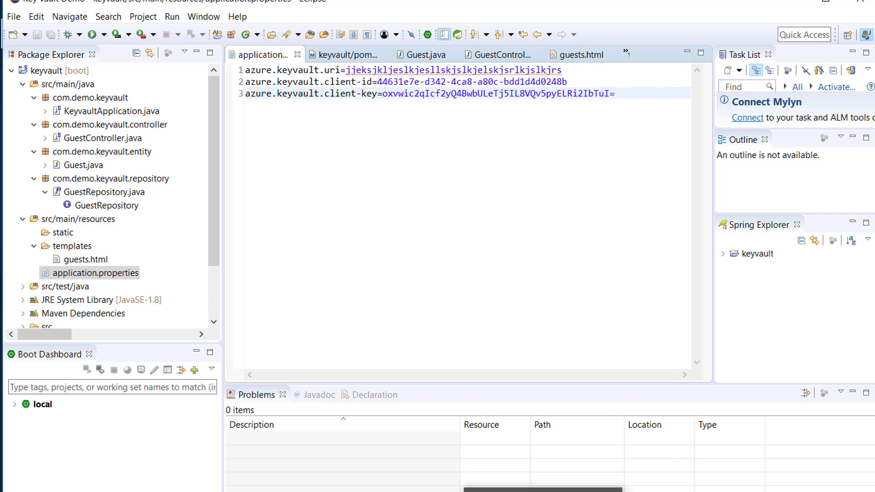
click(614, 93)
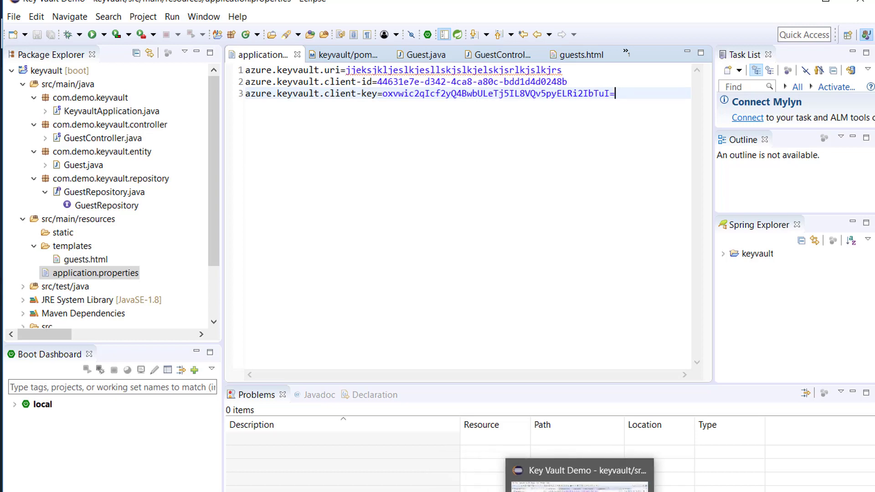
mouse_move(577, 470)
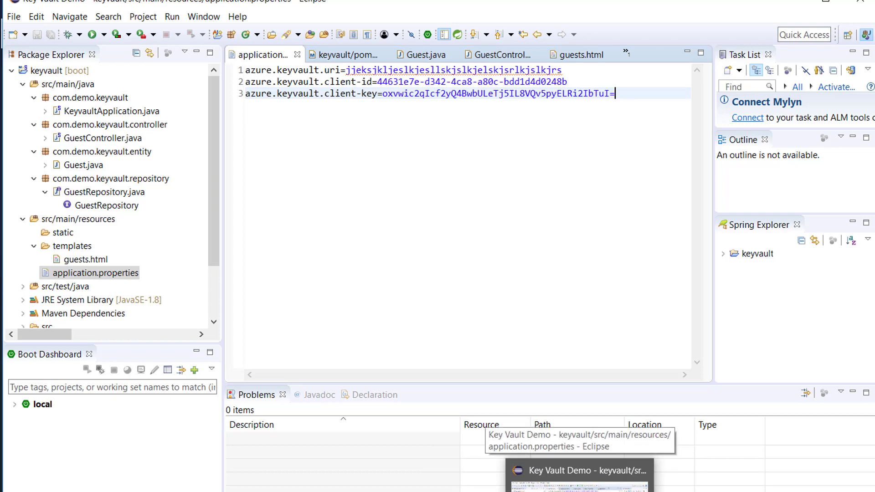